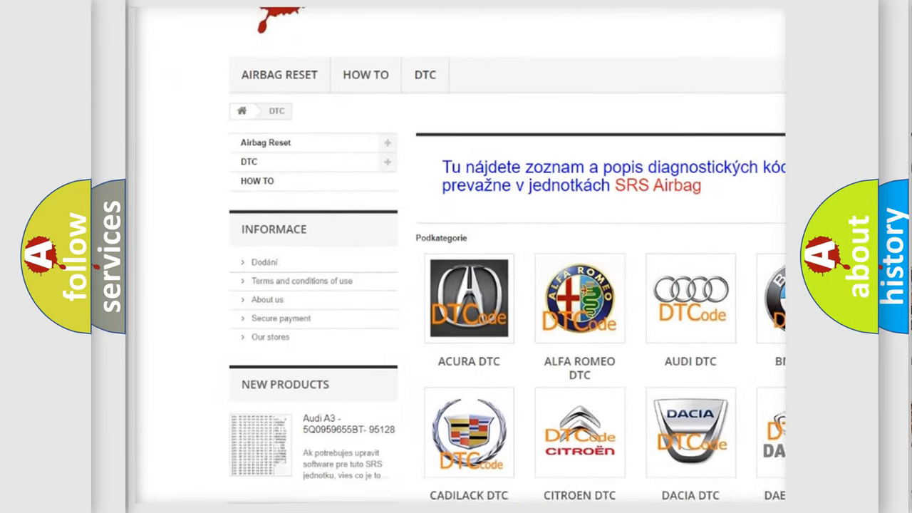
scroll(down, 3)
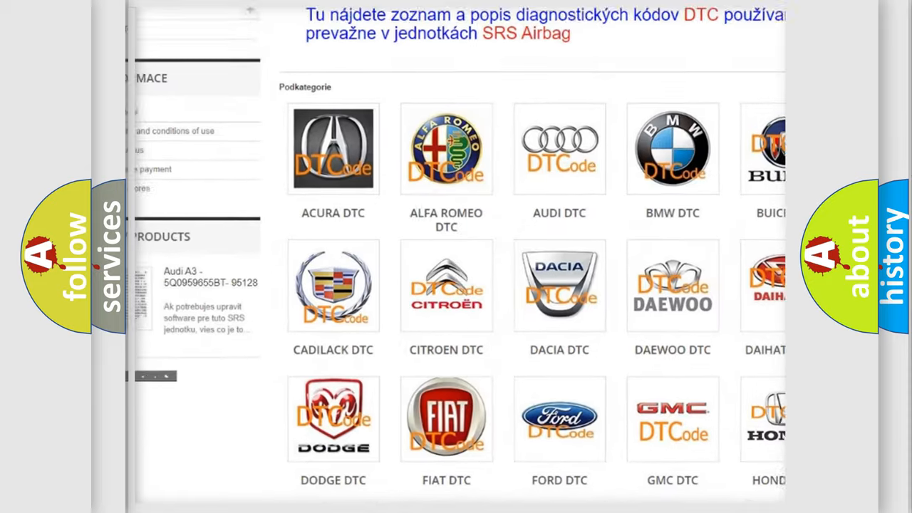
scroll(down, 3)
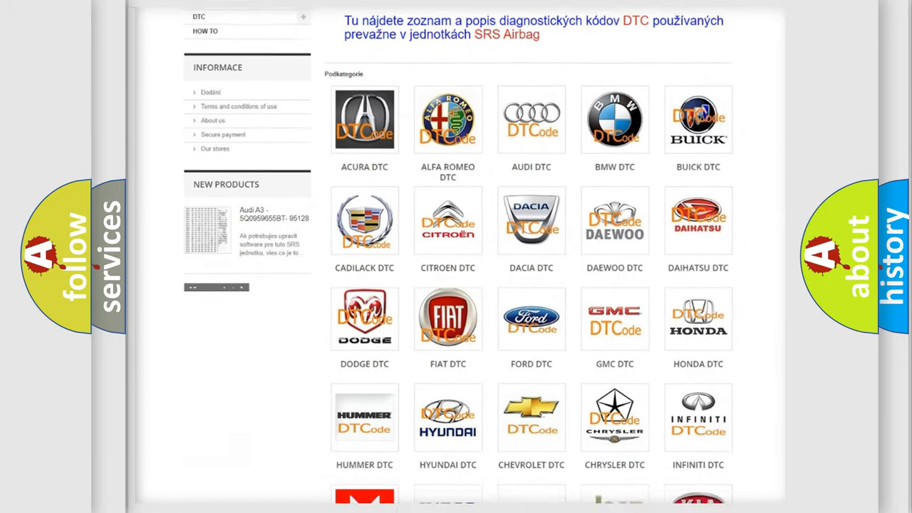
scroll(down, 3)
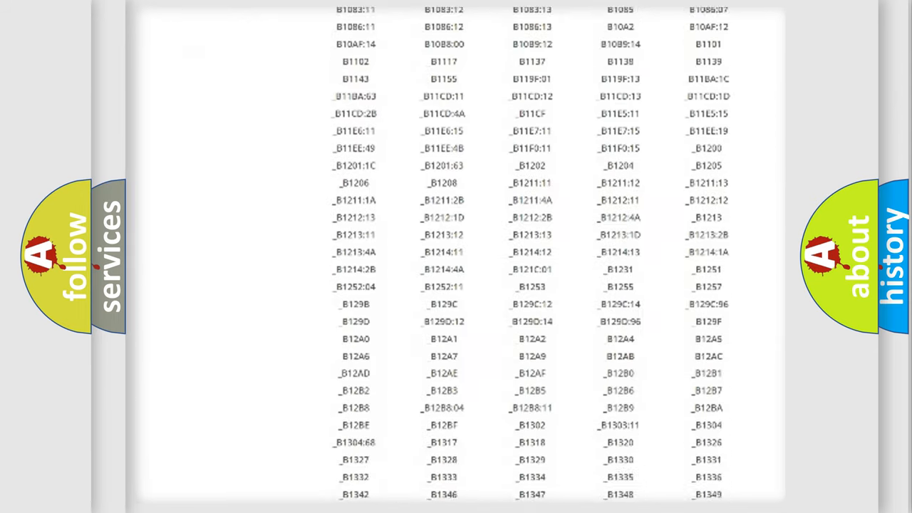
scroll(down, 3)
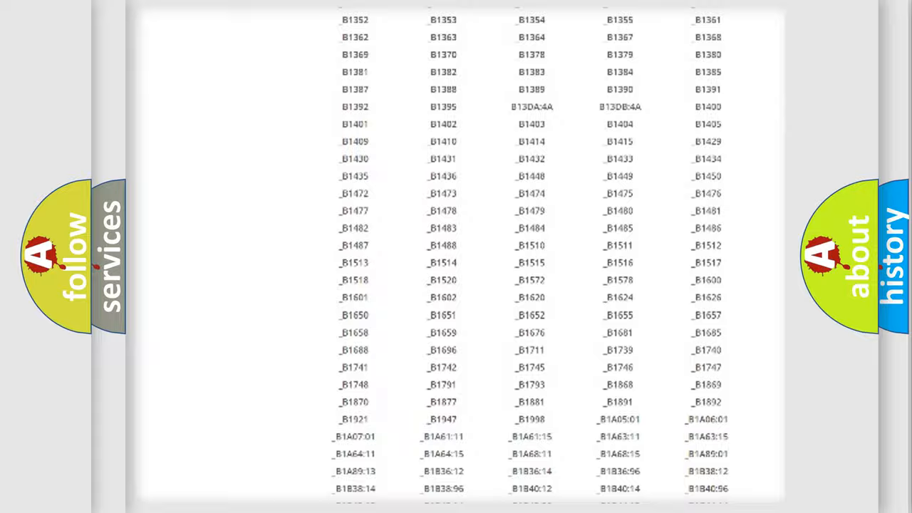